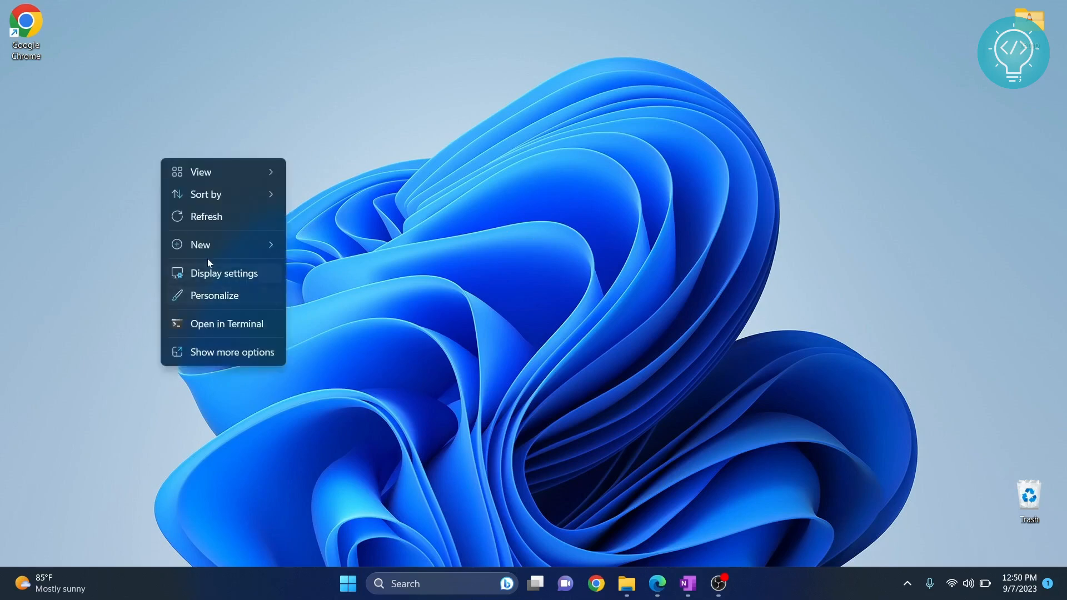
# Create a desktop folder PyTrendsProj, move it under the Chrome shortcut, and launch VS Code.
pyautogui.click(200, 245)
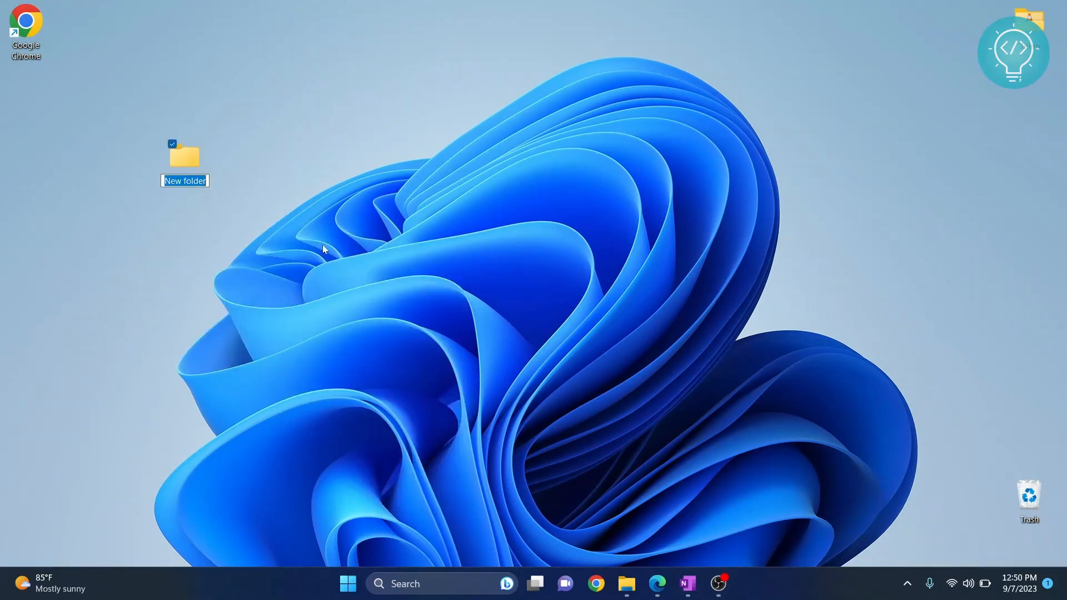
pyautogui.write('PyTrendsProj')
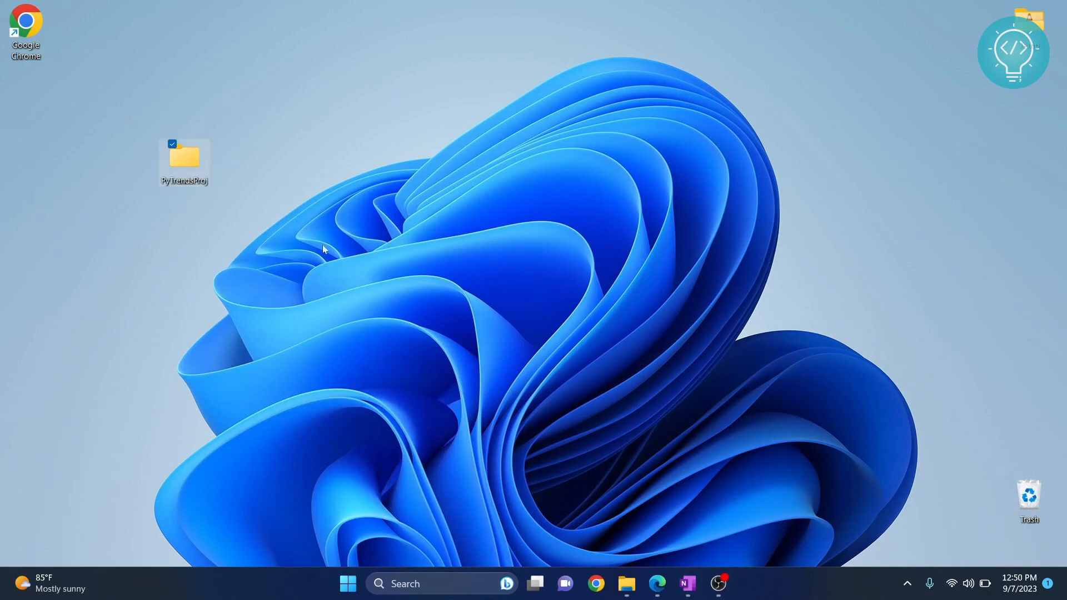
pyautogui.moveTo(184, 160); pyautogui.dragTo(25, 92)
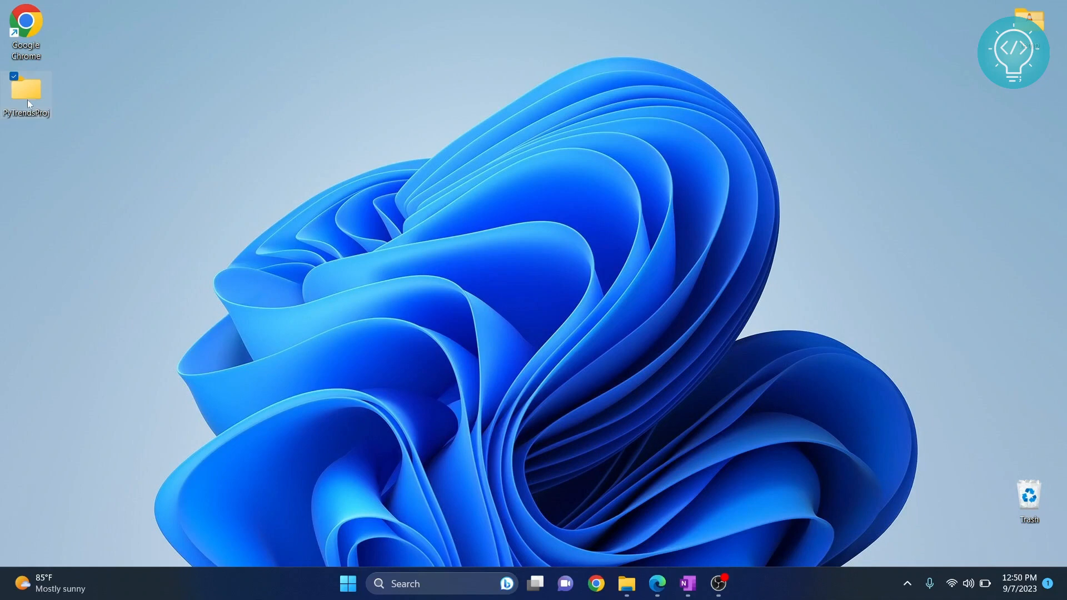
pyautogui.moveTo(223, 114)
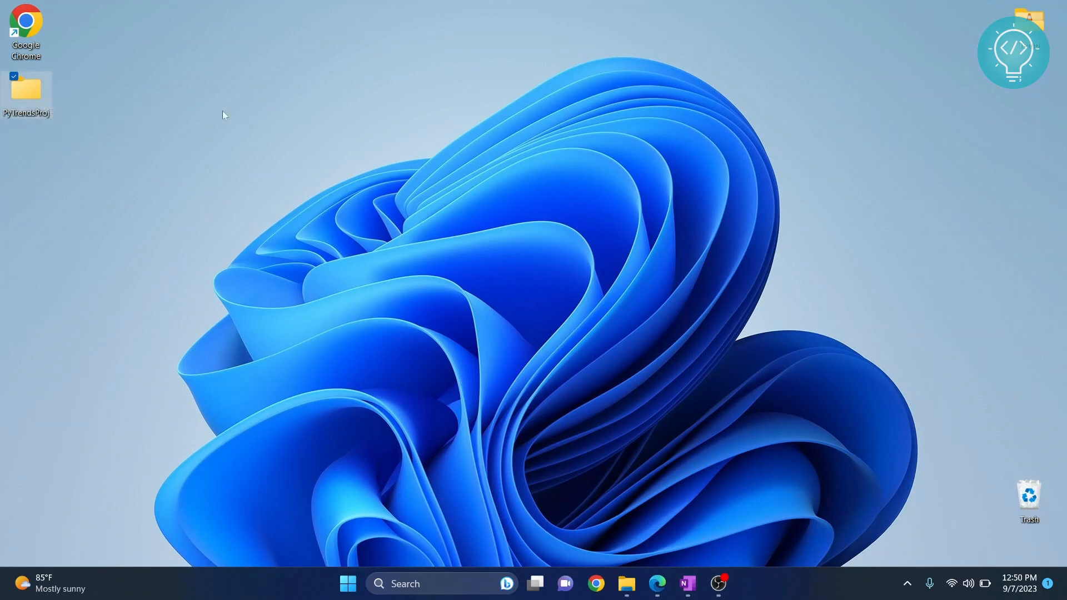
pyautogui.write('vsc')
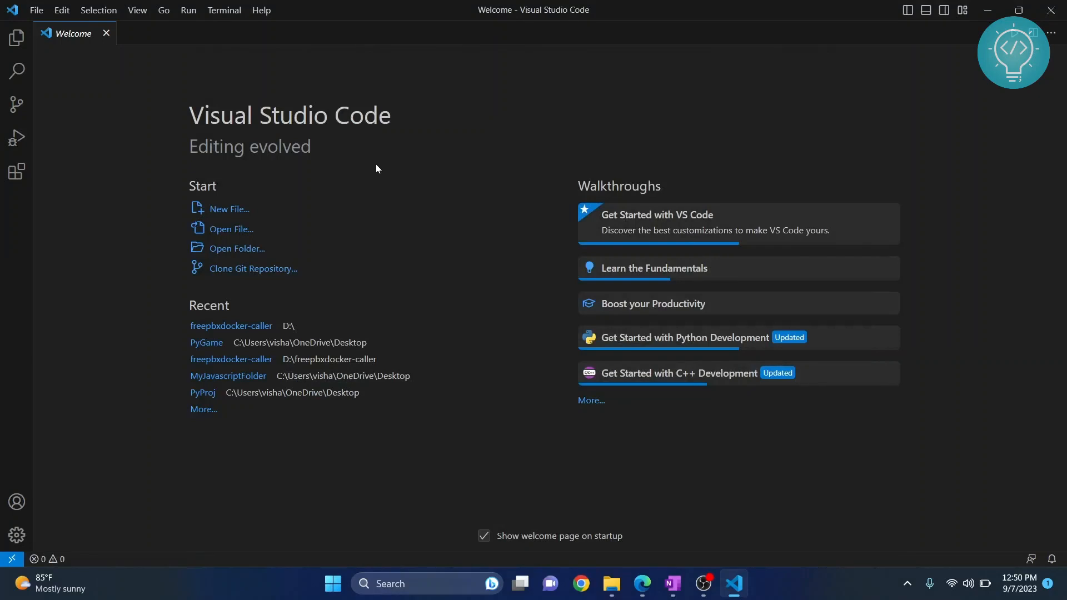
pyautogui.moveTo(216, 209)
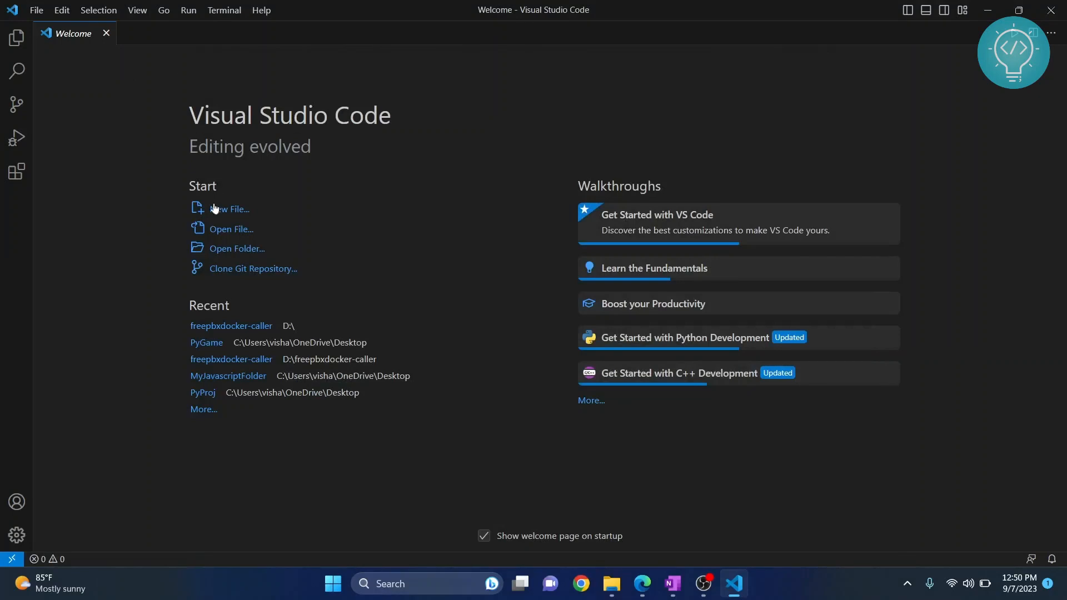
# Open the Desktop PyTrendsProj folder as the workspace via Open Folder.
pyautogui.click(36, 10)
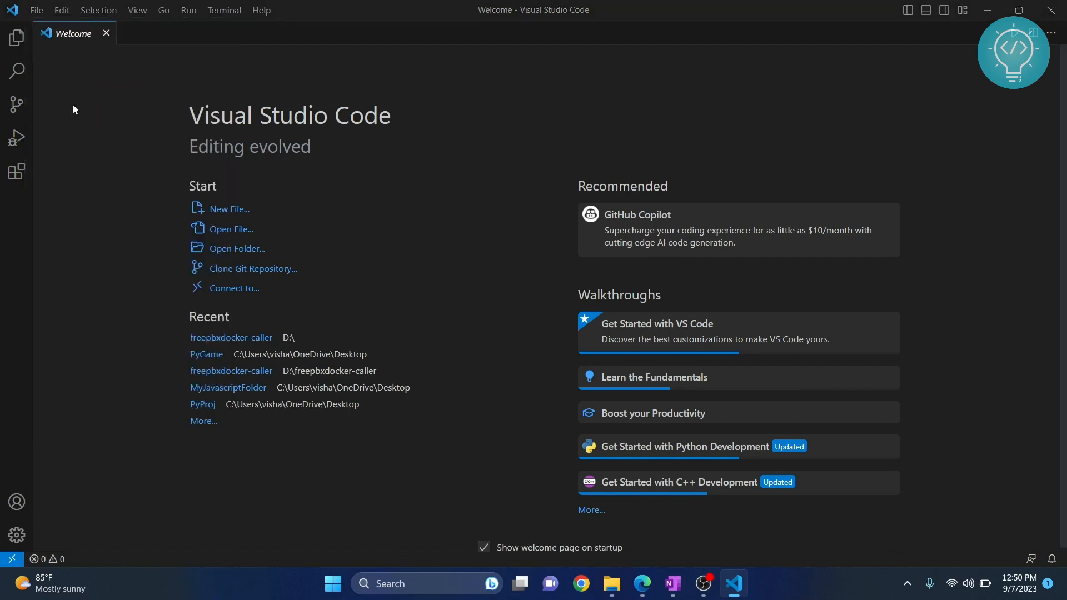
pyautogui.click(236, 248)
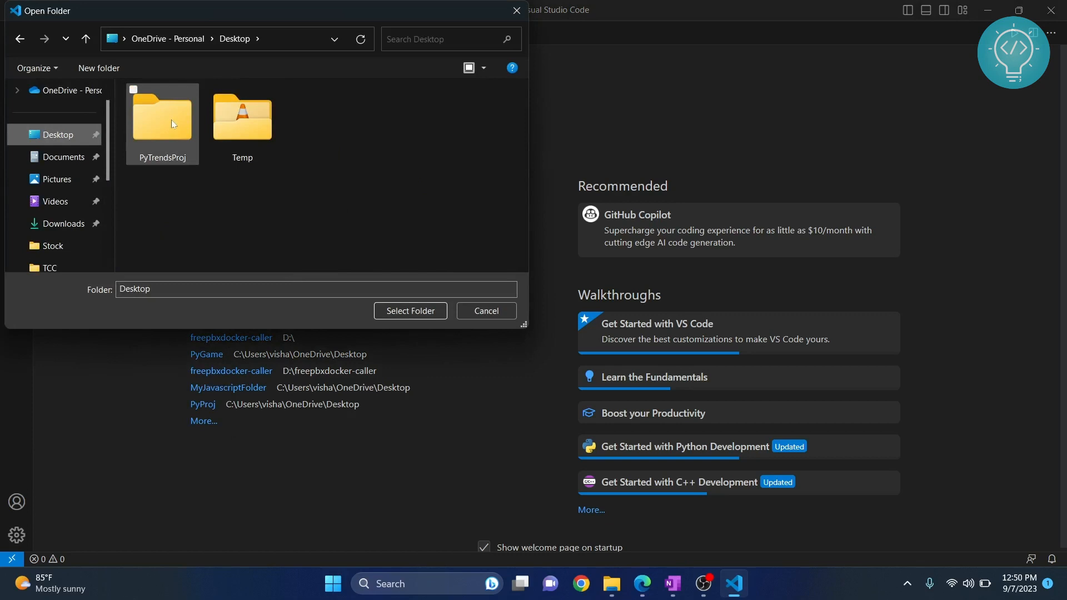
pyautogui.click(409, 311)
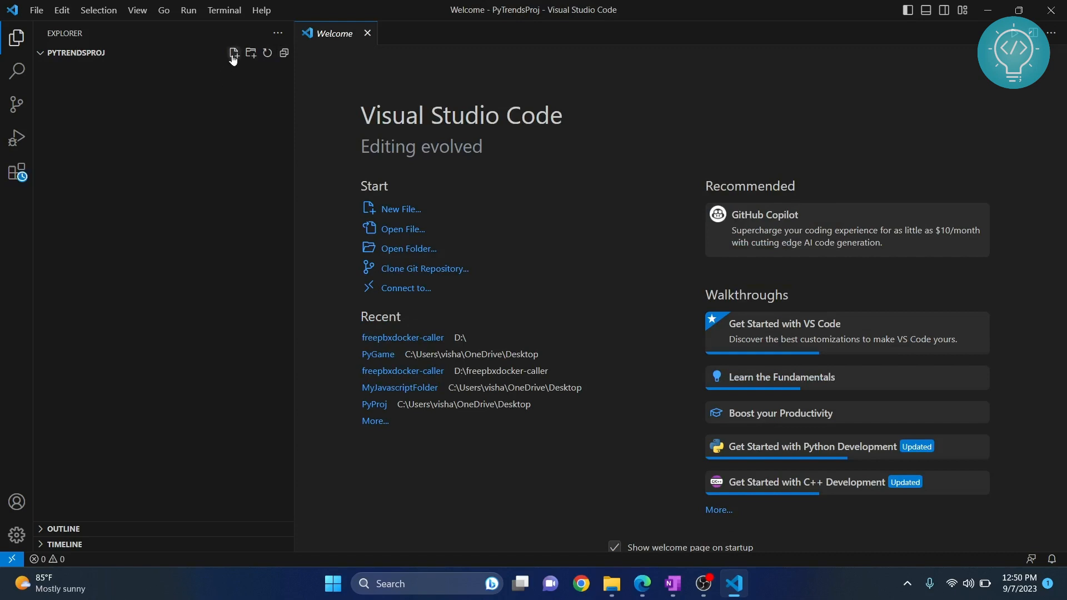
# Create main.py in the project with the line 'import pytrends'.
pyautogui.write('main.py')
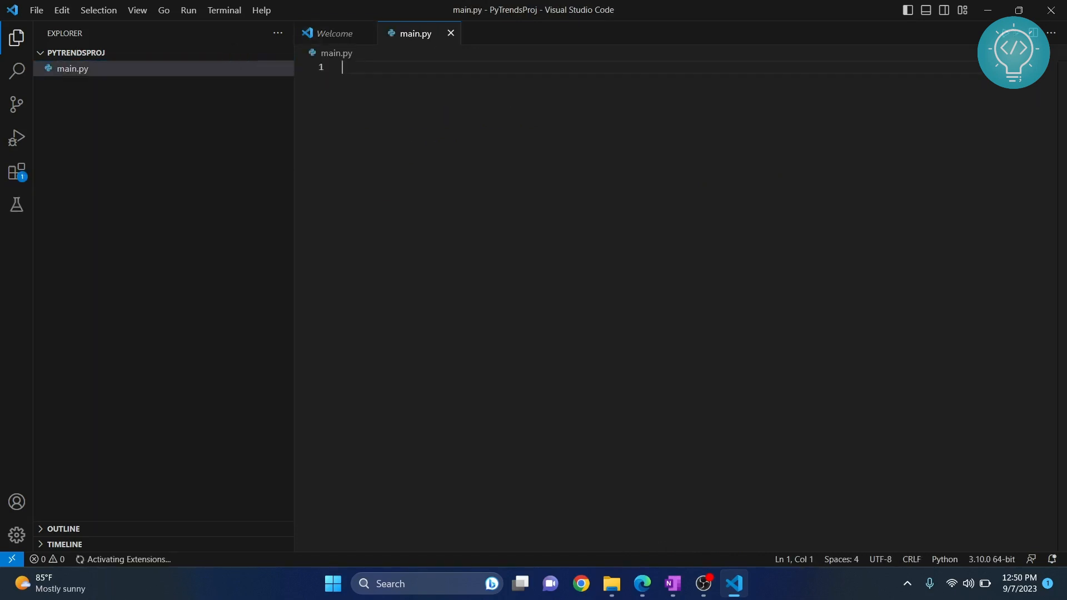
pyautogui.write('import')
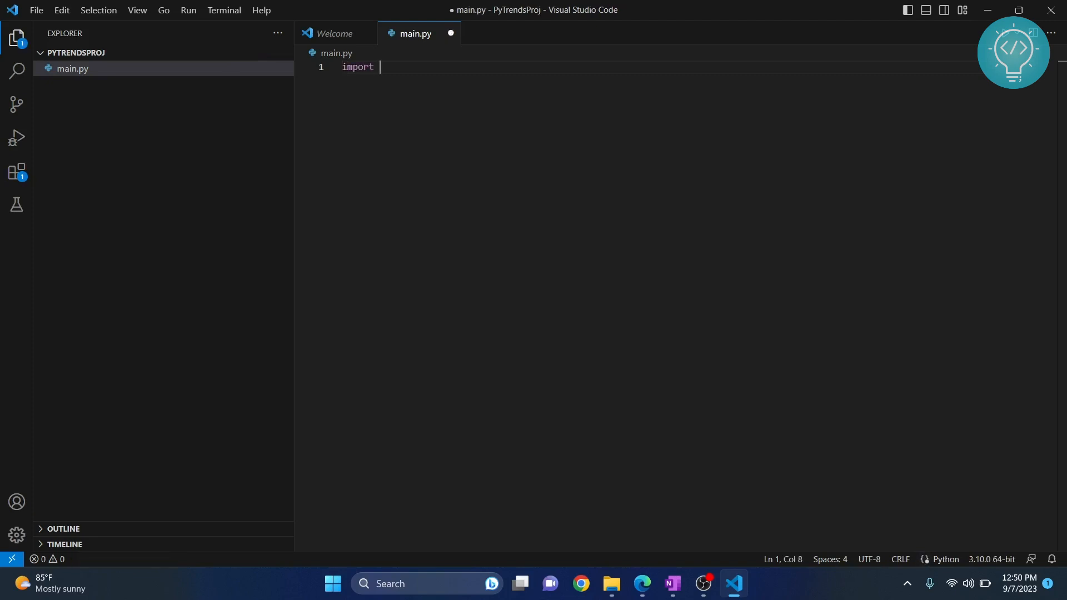
pyautogui.write('pytrends')
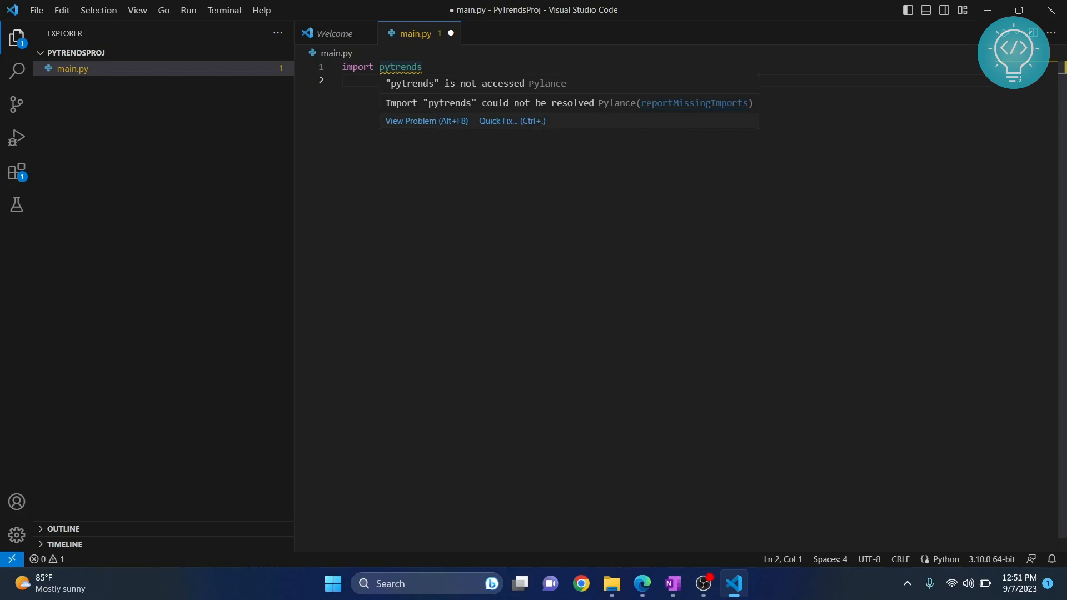
pyautogui.moveTo(394, 84)
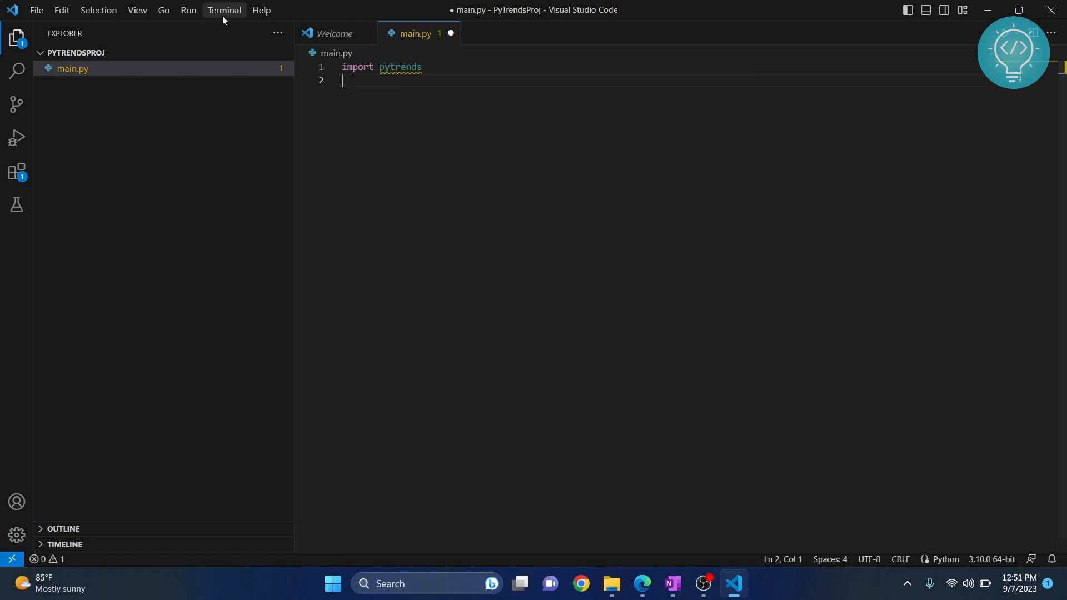
# Open a new terminal and confirm python --version reports Python 3.11.4.
pyautogui.click(224, 9)
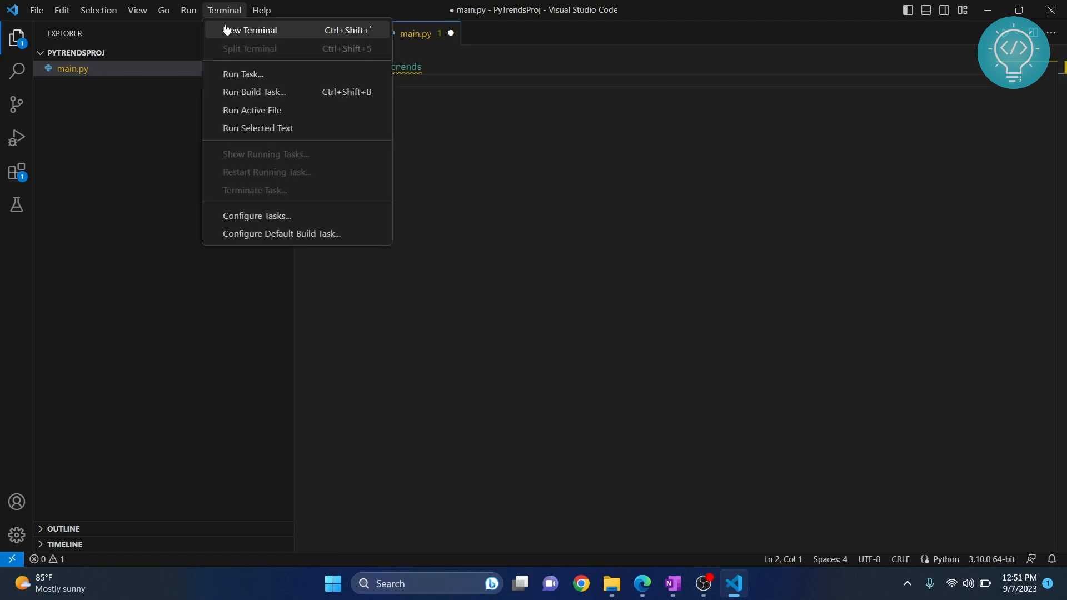
pyautogui.click(250, 30)
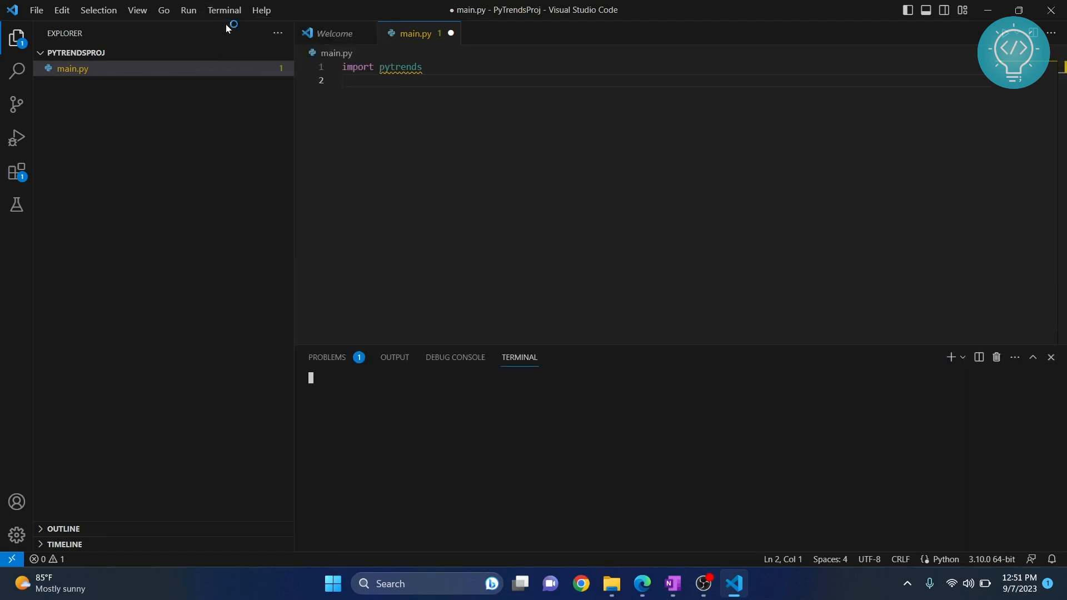
pyautogui.write('python --version')
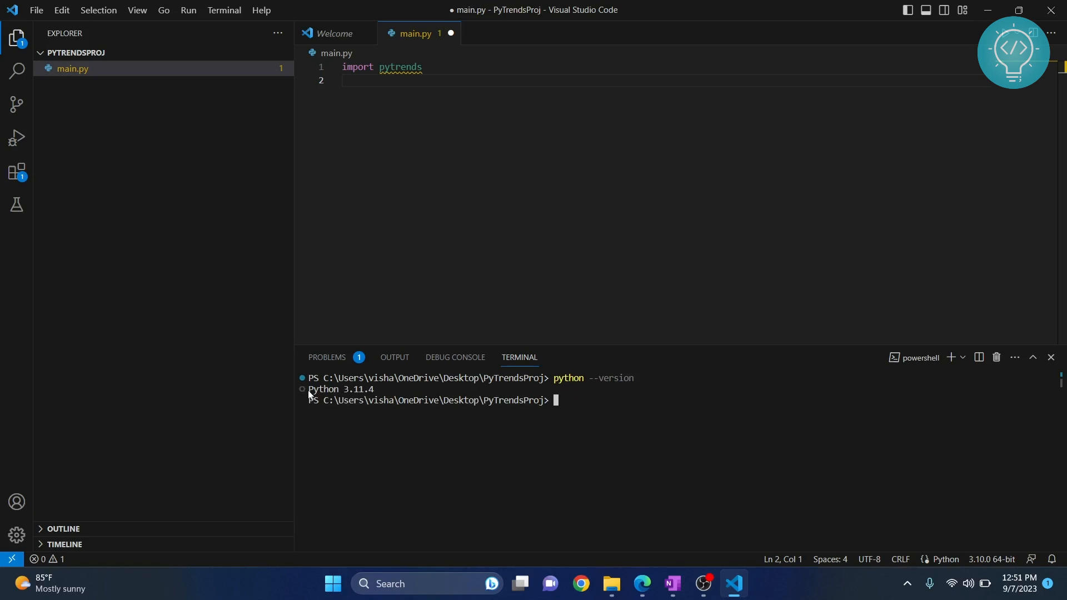
pyautogui.doubleClick(341, 389)
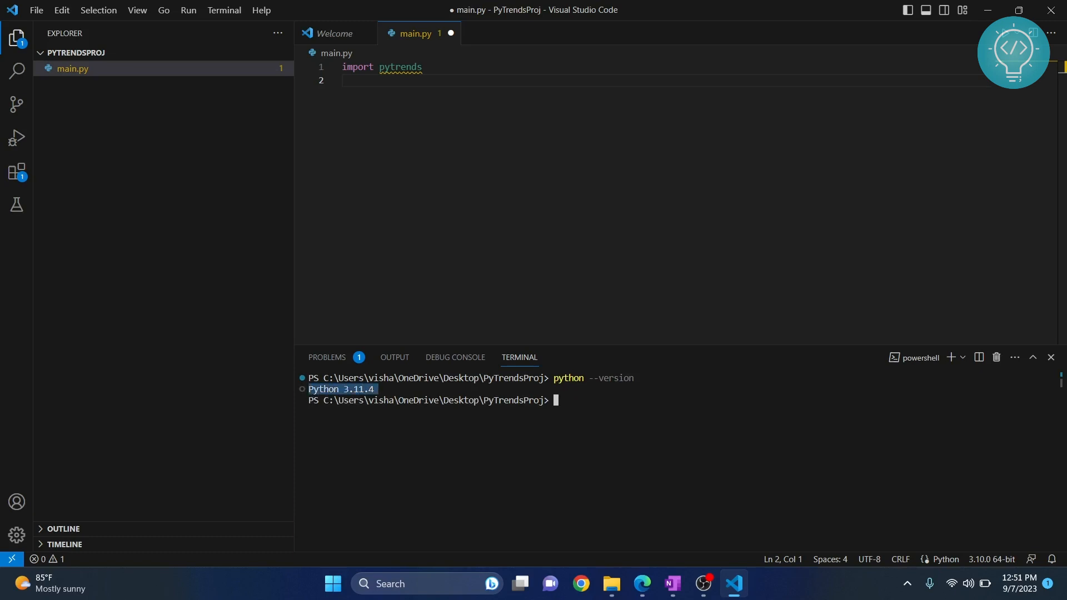
pyautogui.moveTo(992, 558)
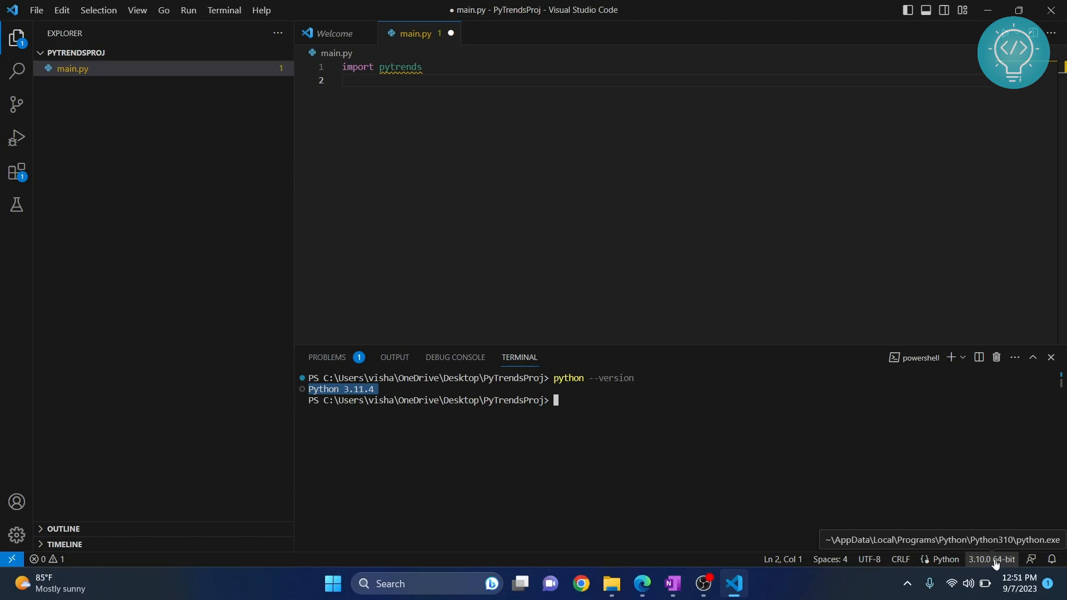
# Select the Python 3.11.4 64-bit interpreter from the status bar interpreter list.
pyautogui.click(992, 559)
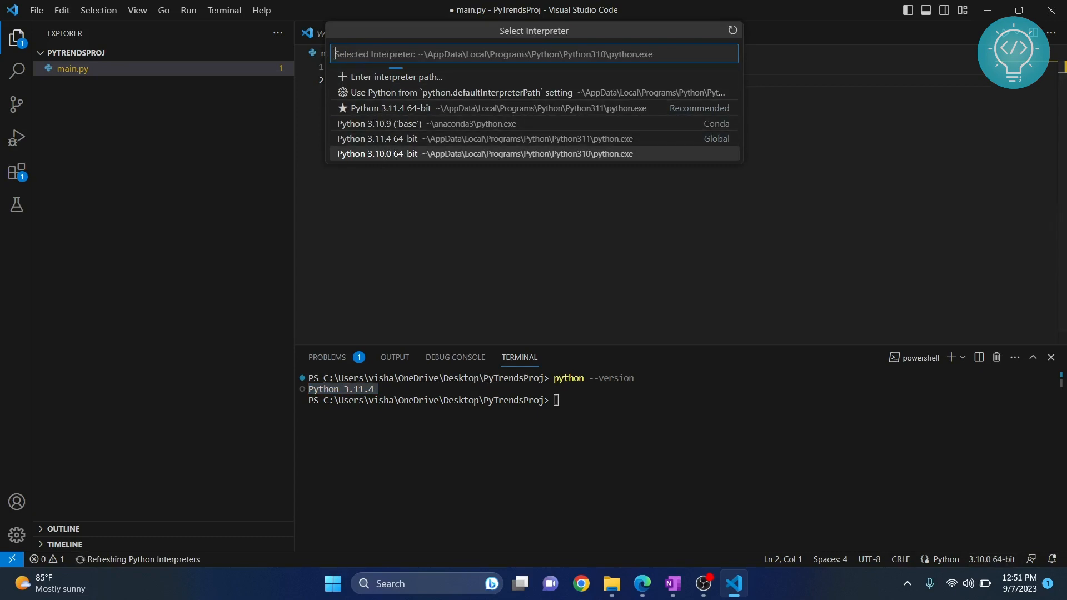
pyautogui.moveTo(397, 108)
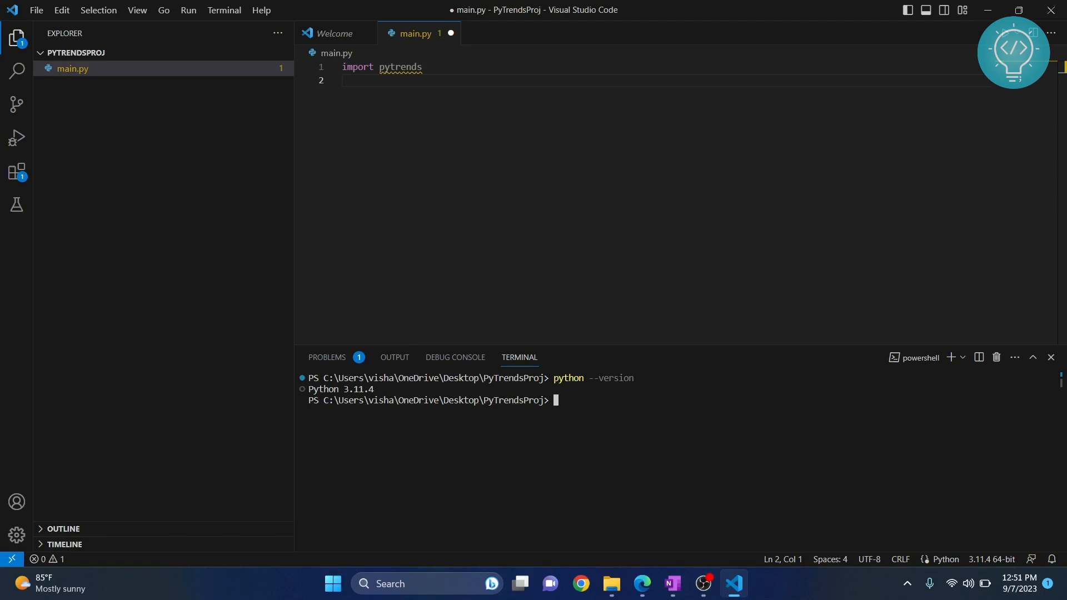
pyautogui.write('pip install p')
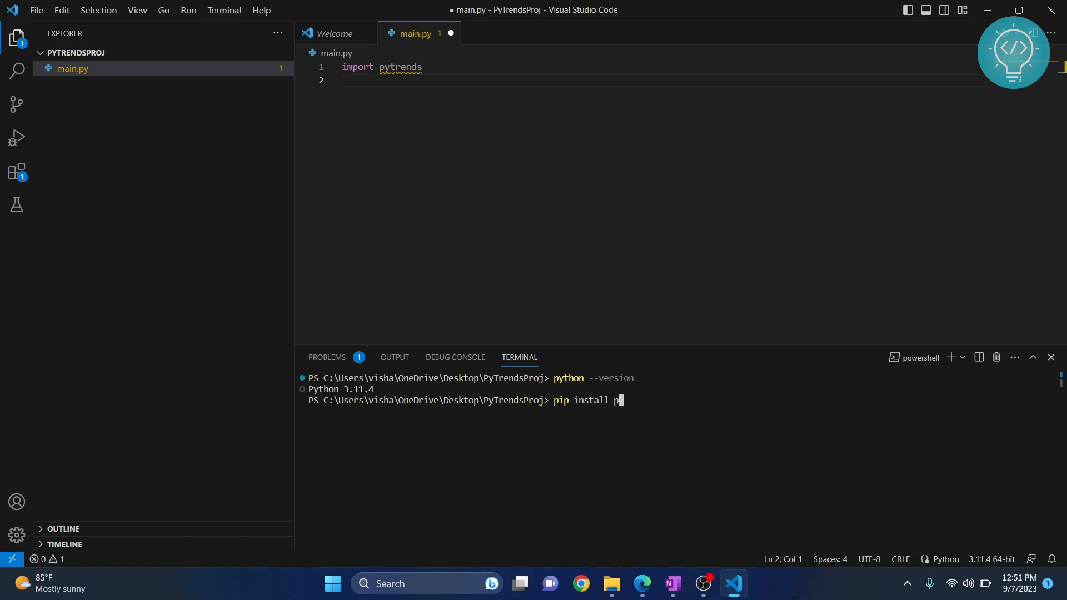
# Run 'pip install pytrends' in the terminal to install pytrends, pandas and lxml.
pyautogui.write('ytrends')
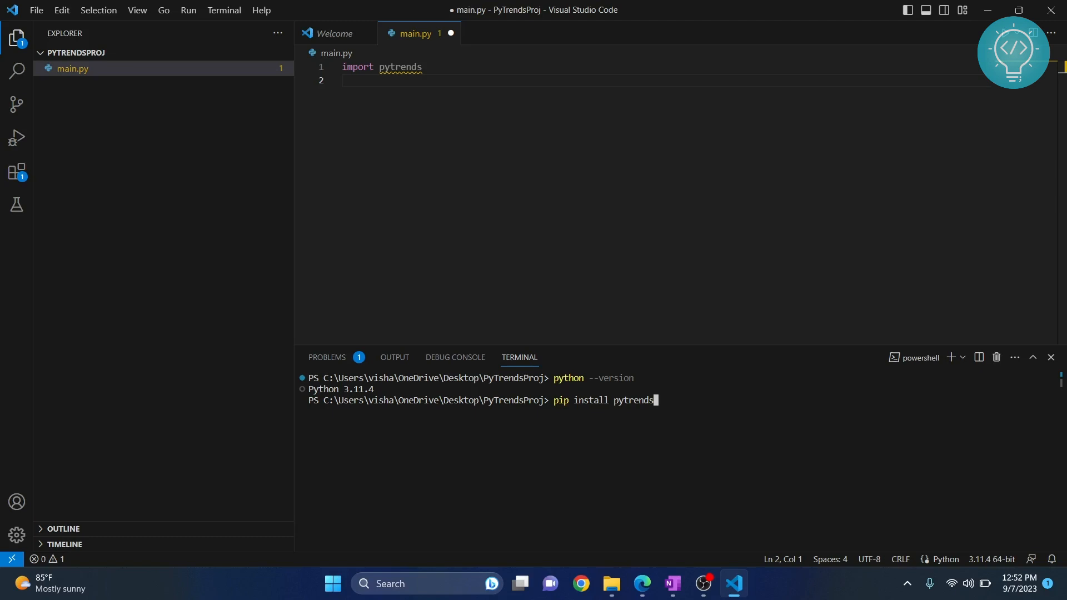
pyautogui.press('Return')
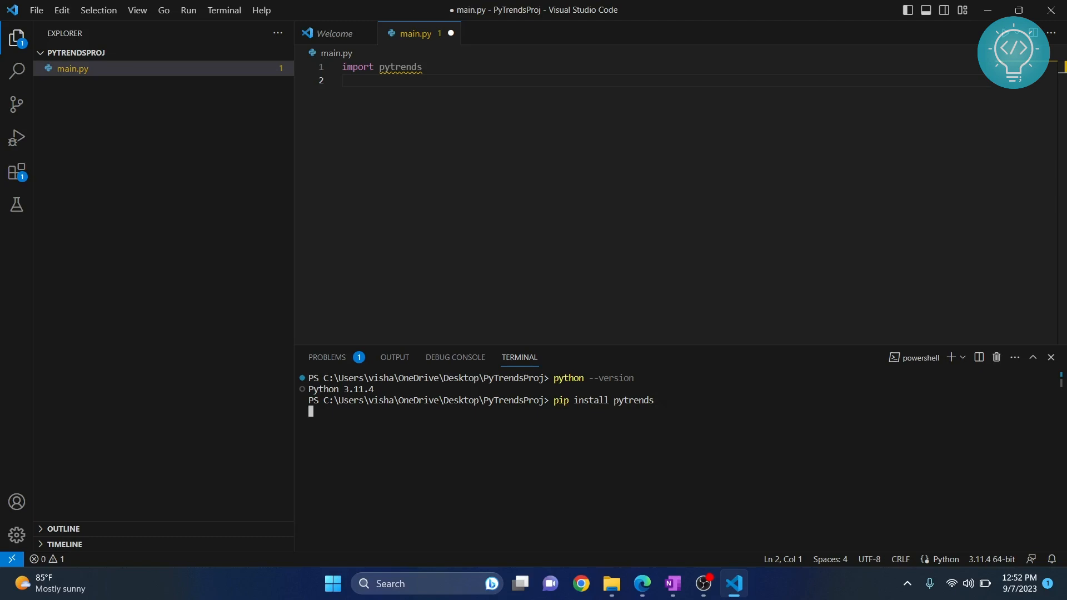
pyautogui.press('Return')
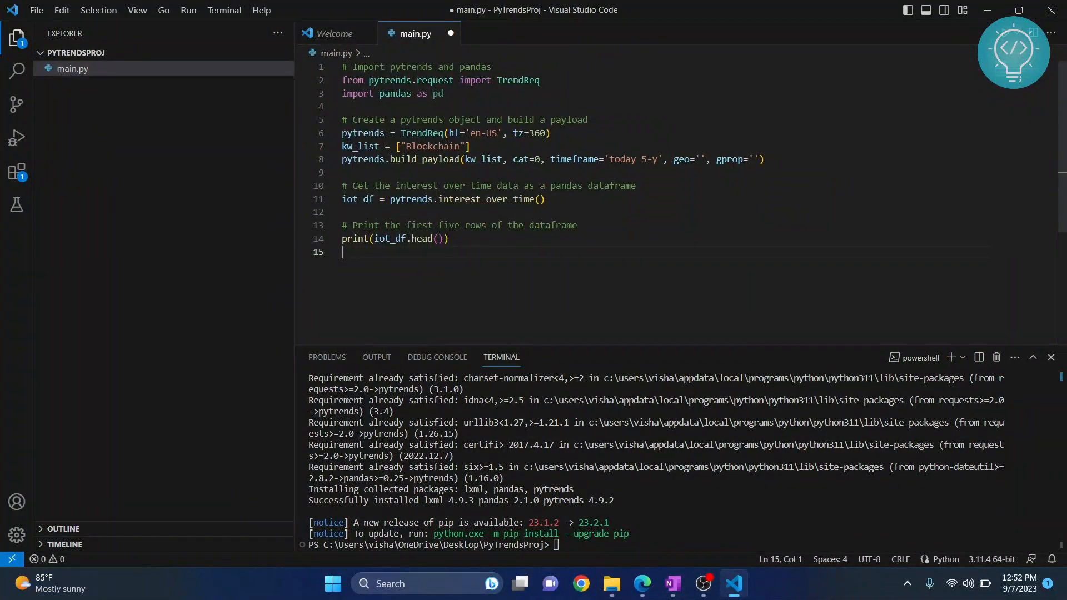
# Save main.py holding the Blockchain interest-over-time script with Ctrl+S.
pyautogui.press('ctrl+s')
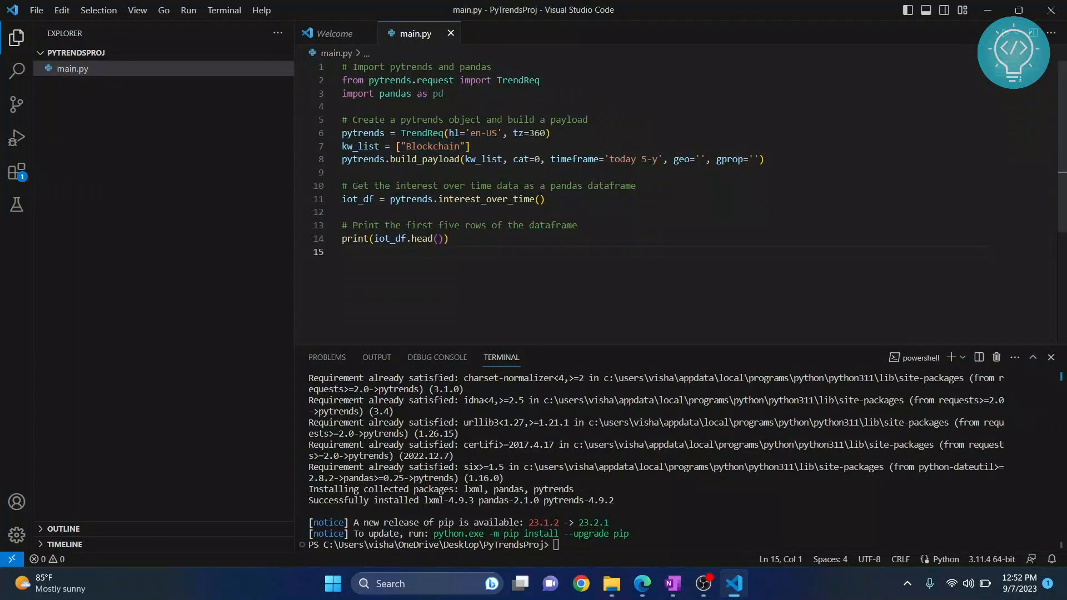
# Launch main.py with Run > Run Without Debugging.
pyautogui.click(189, 10)
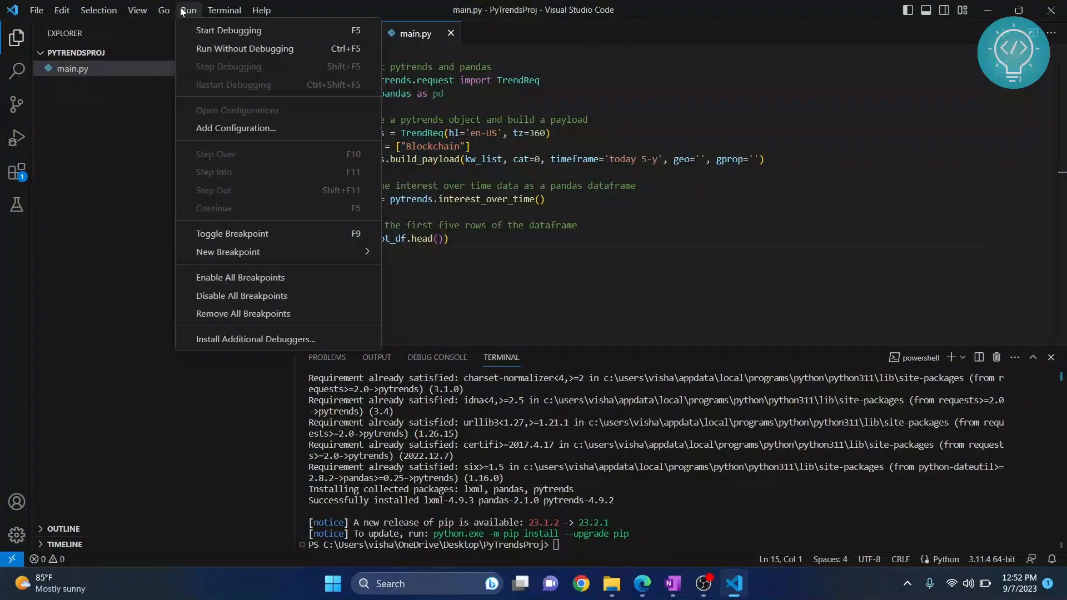
pyautogui.moveTo(245, 48)
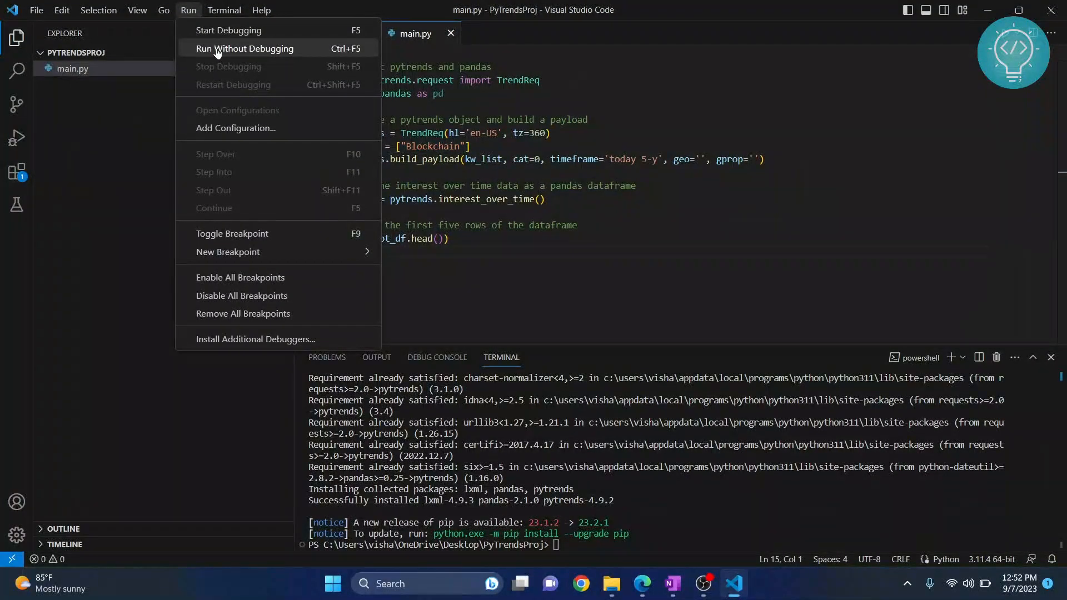
pyautogui.click(245, 49)
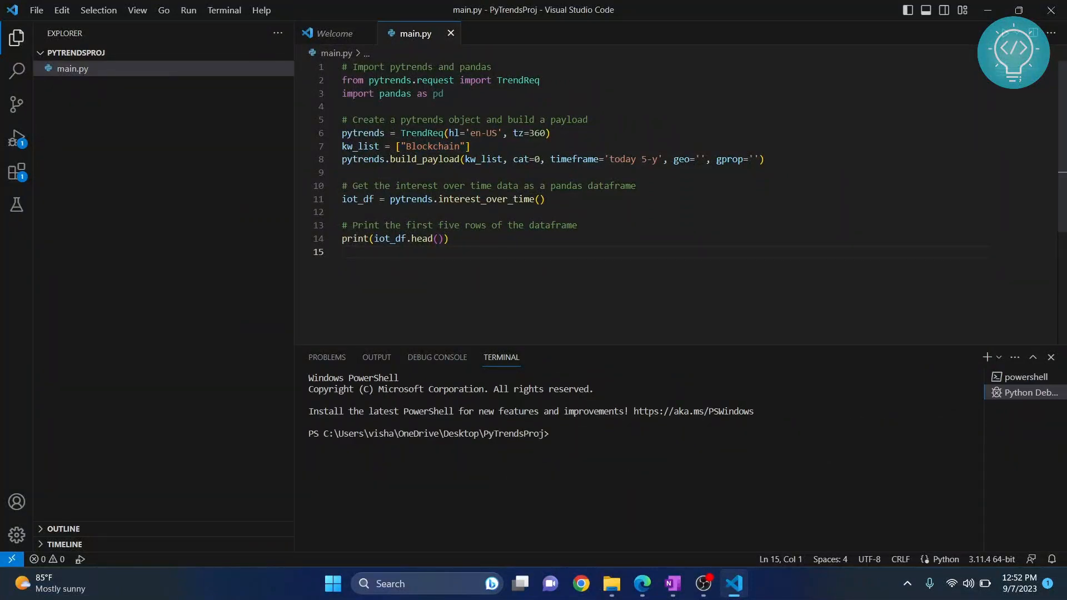